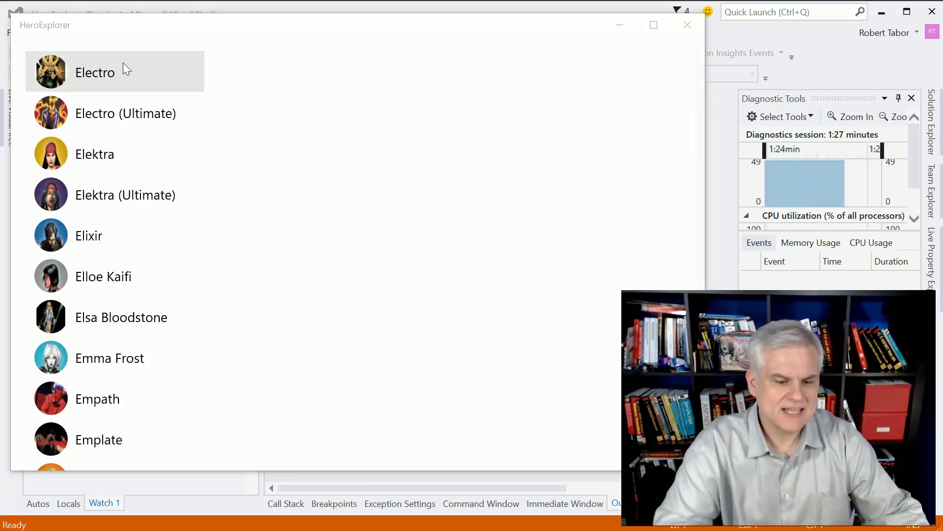
- Select Emma Frost to show her portrait and comics, then select Elektra
left_click(110, 357)
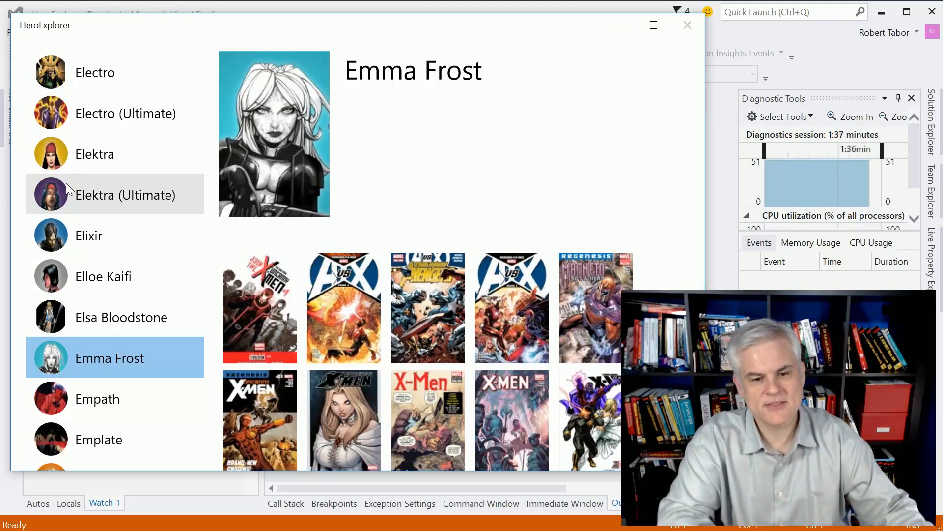
left_click(94, 154)
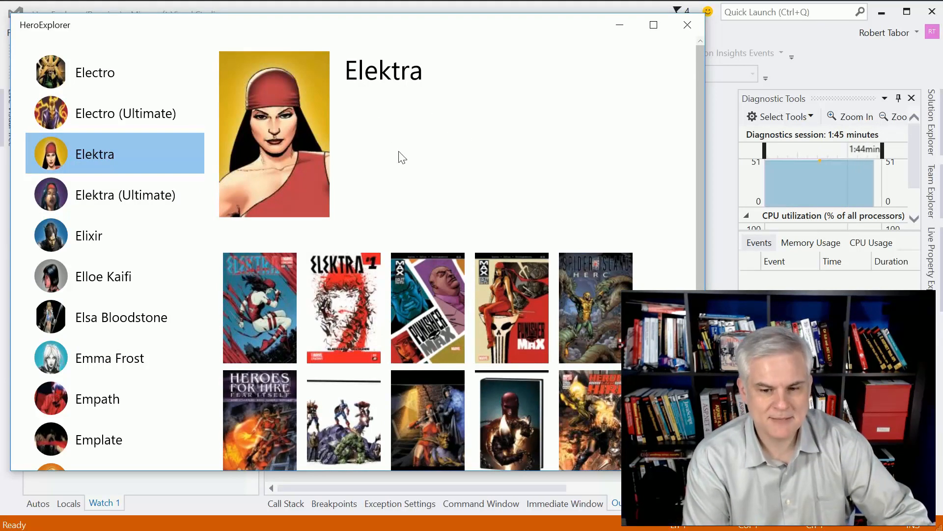
mouse_move(279, 103)
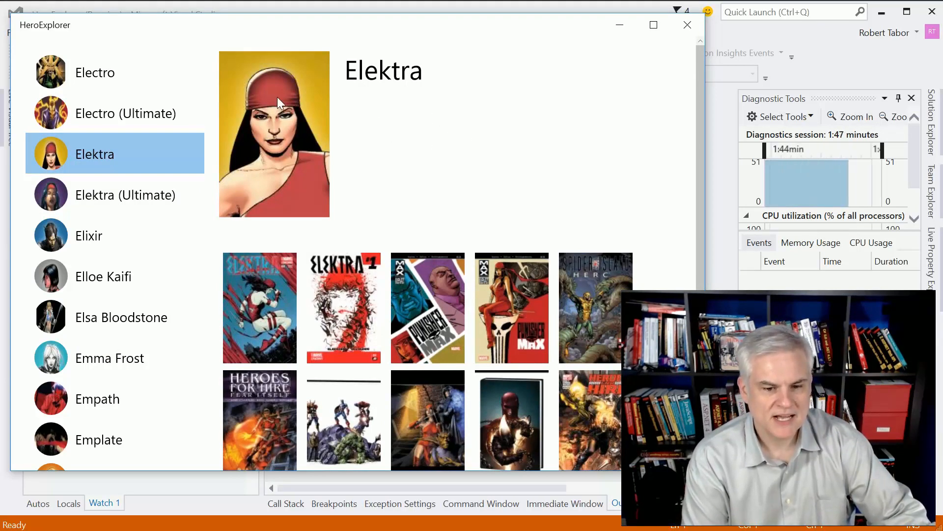
- Show the cover, title and description of Elektra (2014) #1 (Rivera Variant)
scroll("down", 3)
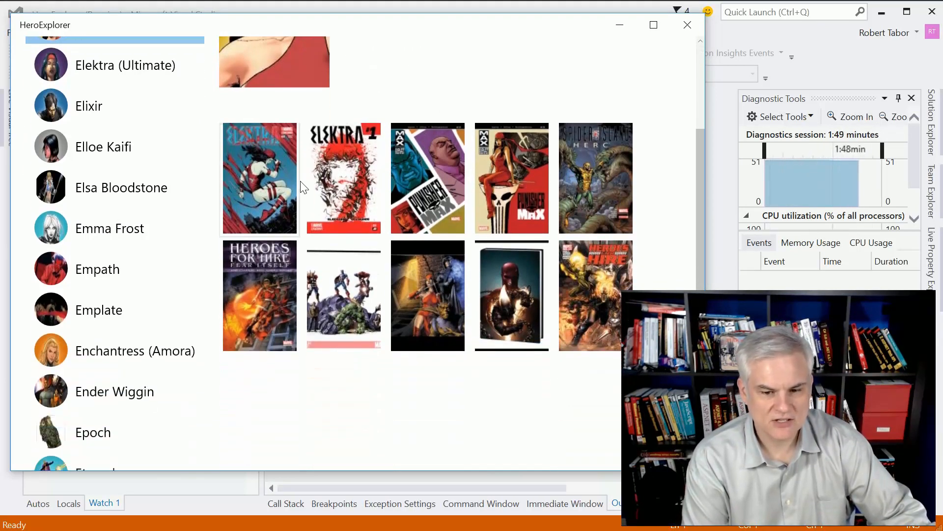
left_click(260, 177)
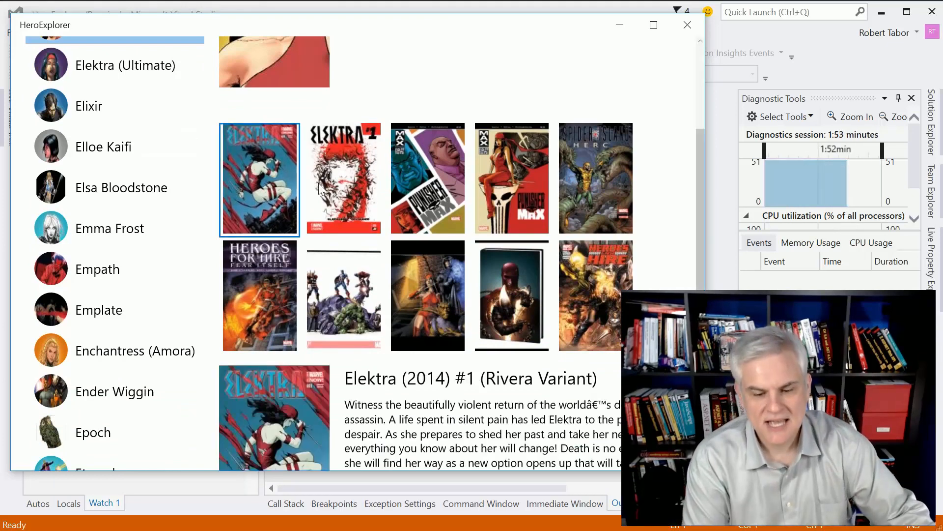
scroll("down", 3)
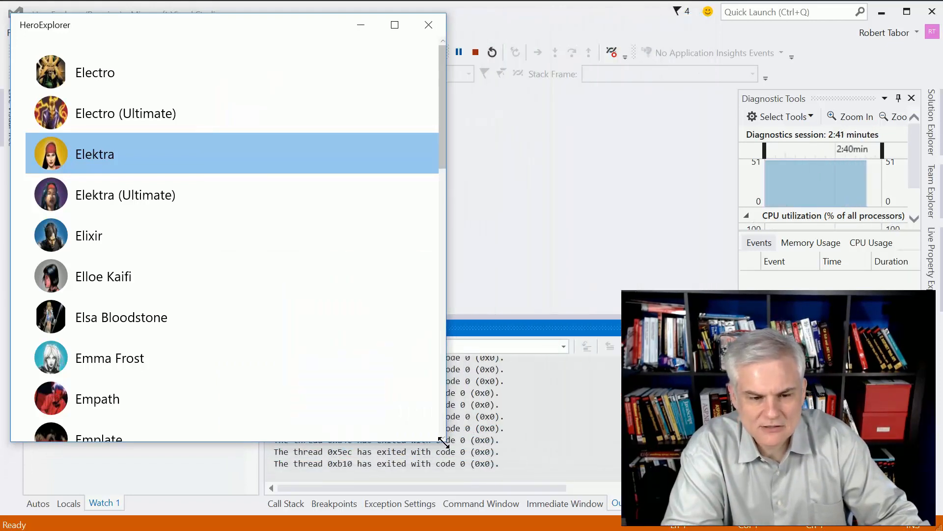
- Enlarge the window so Elektra's portrait, name and comic covers reappear beside the list
left_click(94, 153)
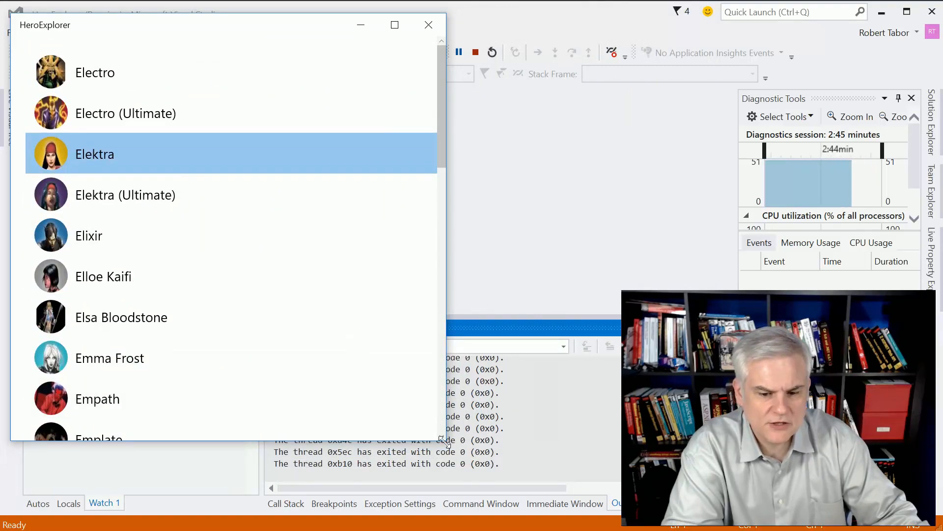
left_click(94, 153)
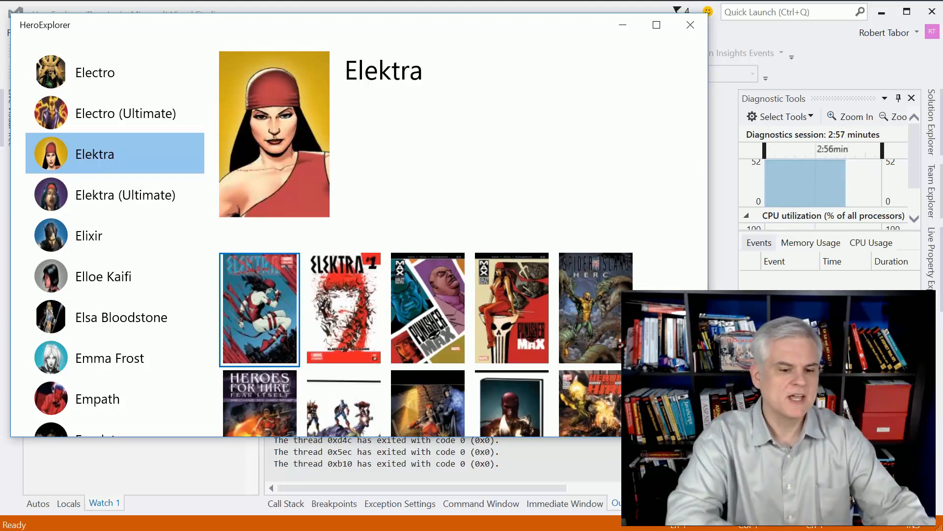
mouse_move(102, 275)
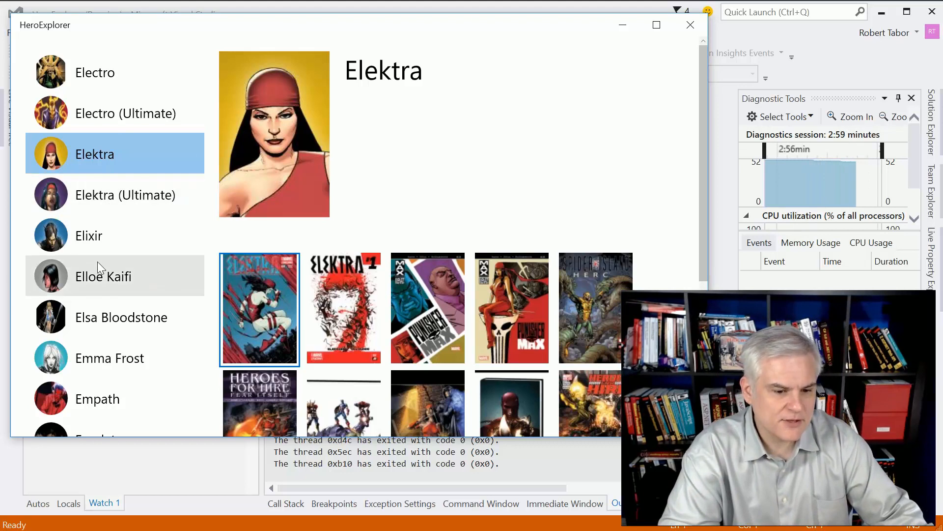
mouse_move(89, 235)
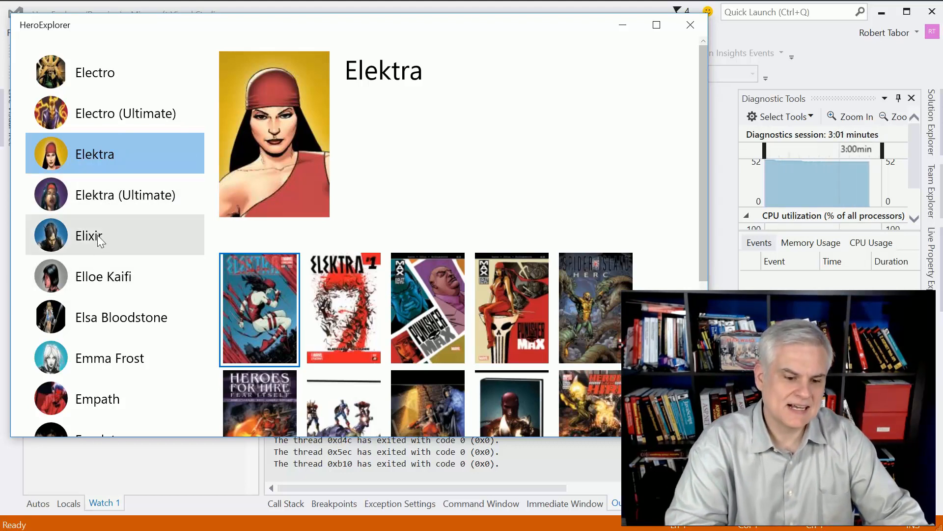